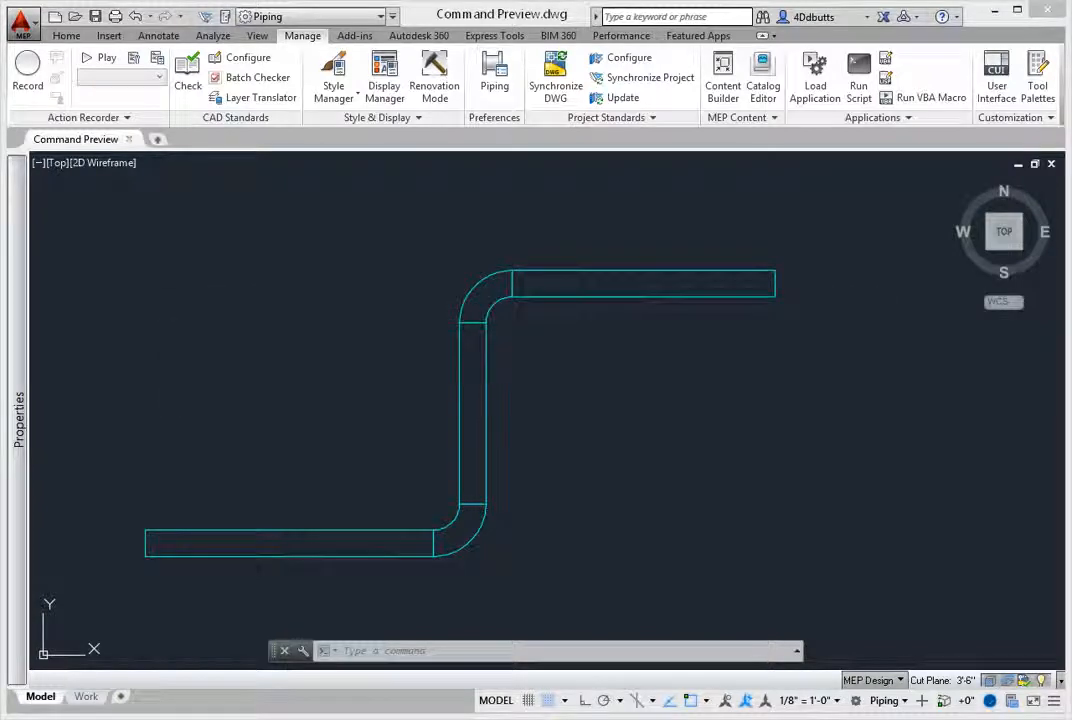
Open the command line's shortcut menu to reach the Options entry
{"action": "left_click", "coordinate": [487, 650]}
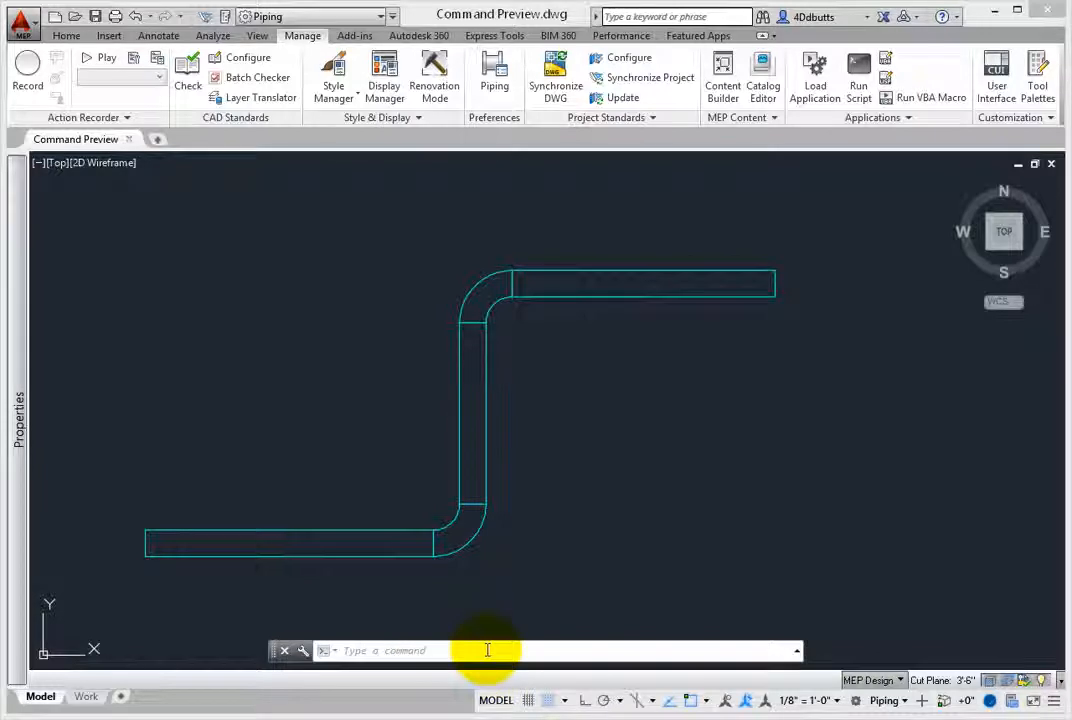
{"action": "right_click", "coordinate": [488, 650]}
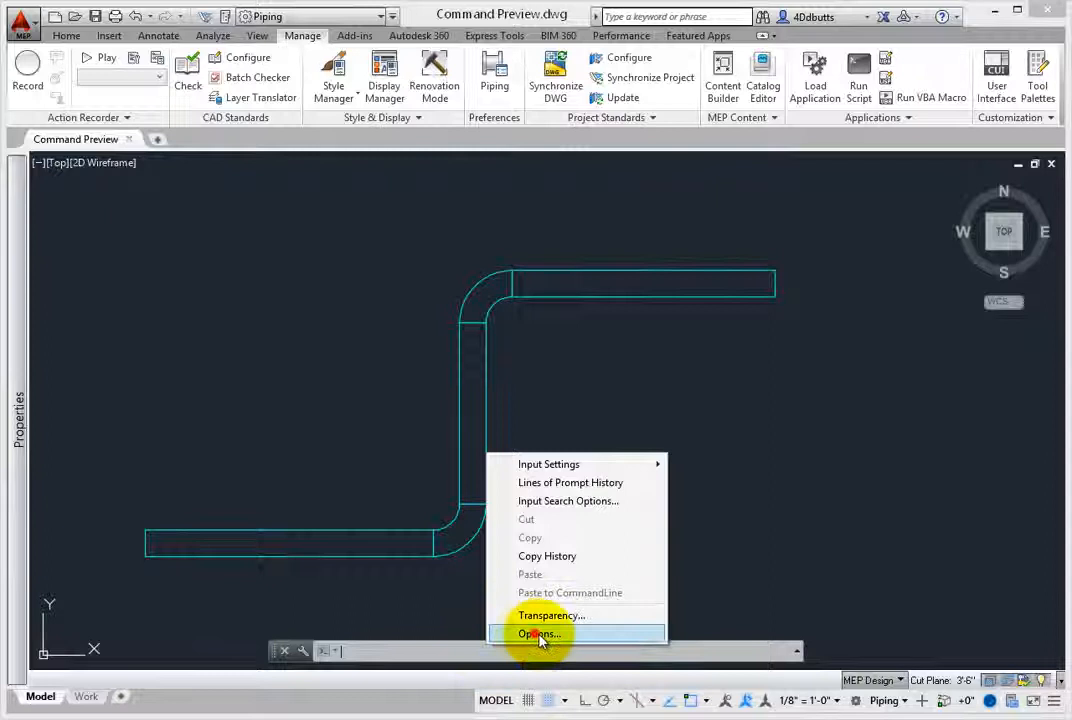
In Options, set the Display color scheme to Dark and apply it
{"action": "left_click", "coordinate": [539, 634]}
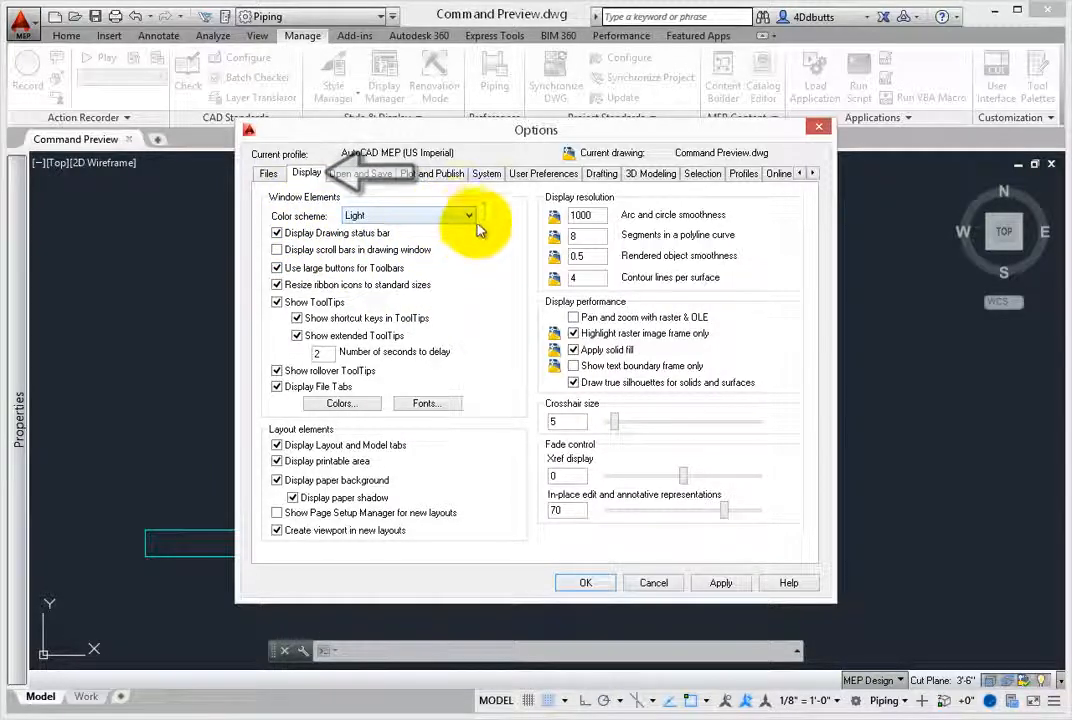
{"action": "mouse_move", "coordinate": [465, 218]}
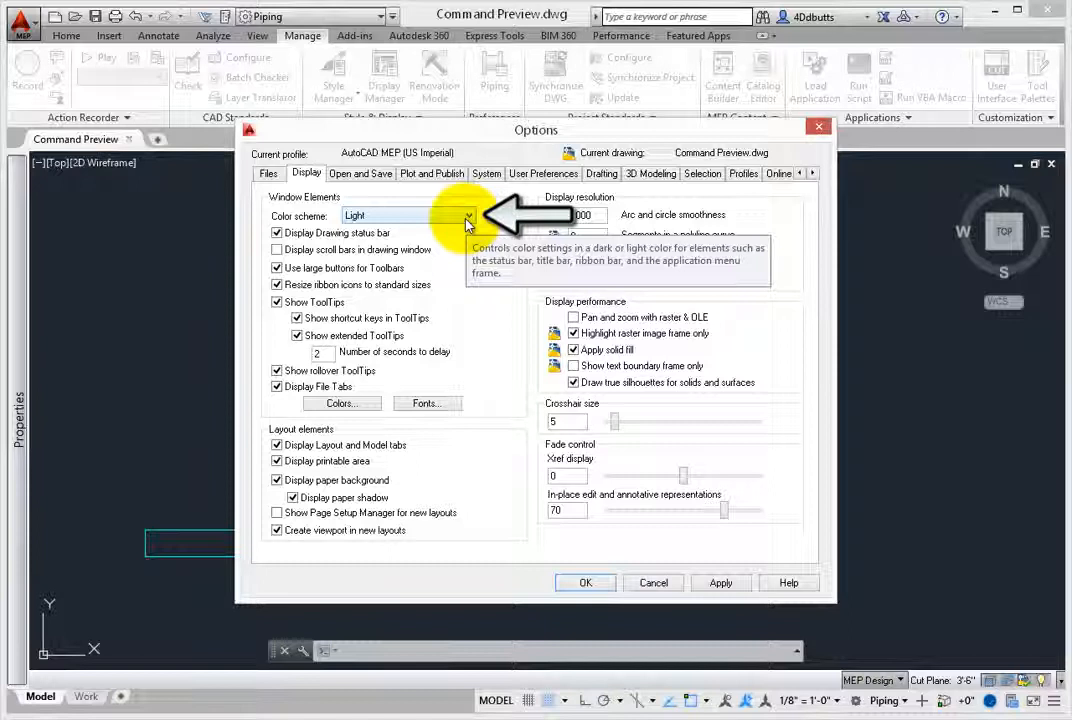
{"action": "left_click", "coordinate": [465, 216]}
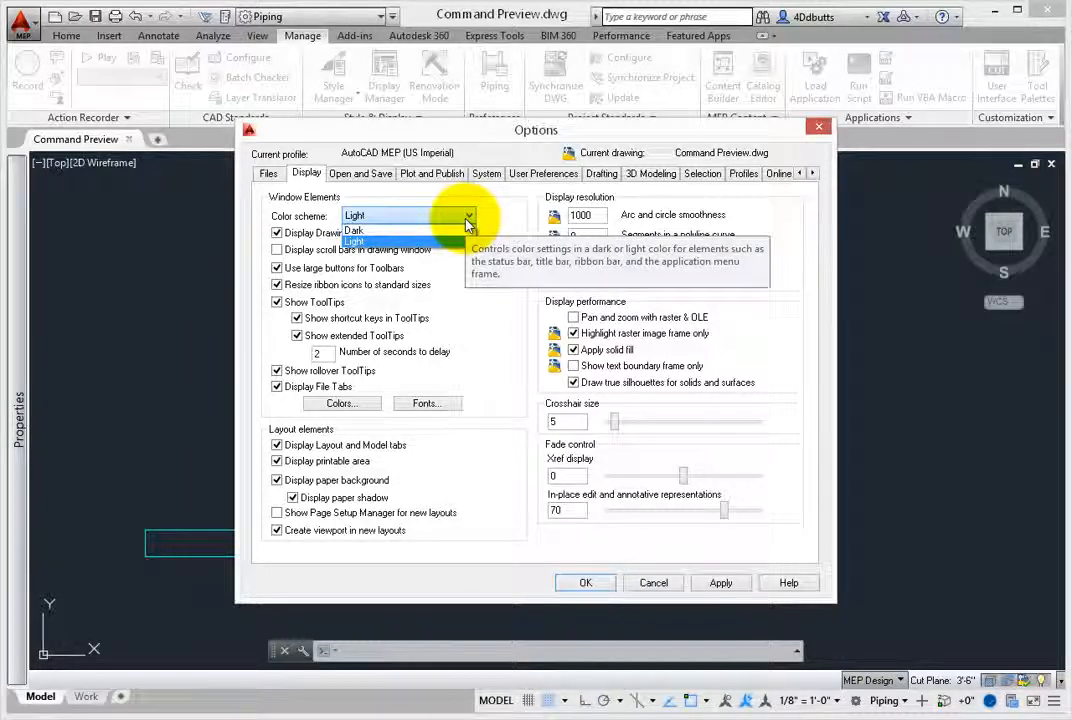
{"action": "left_click", "coordinate": [355, 231]}
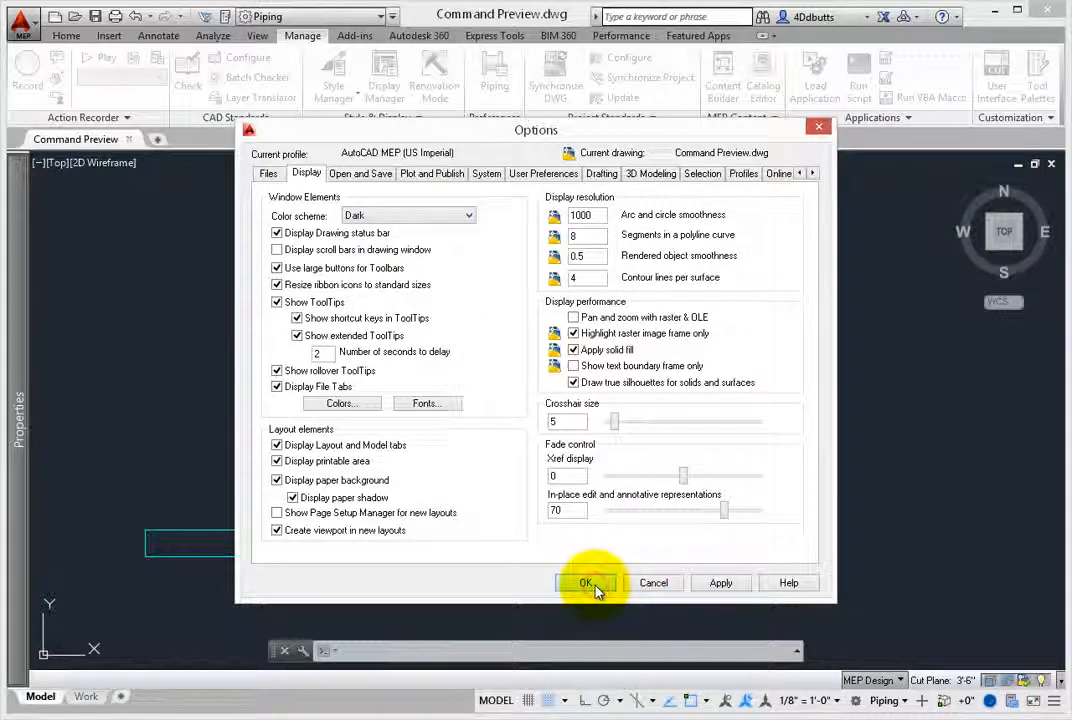
{"action": "left_click", "coordinate": [587, 583]}
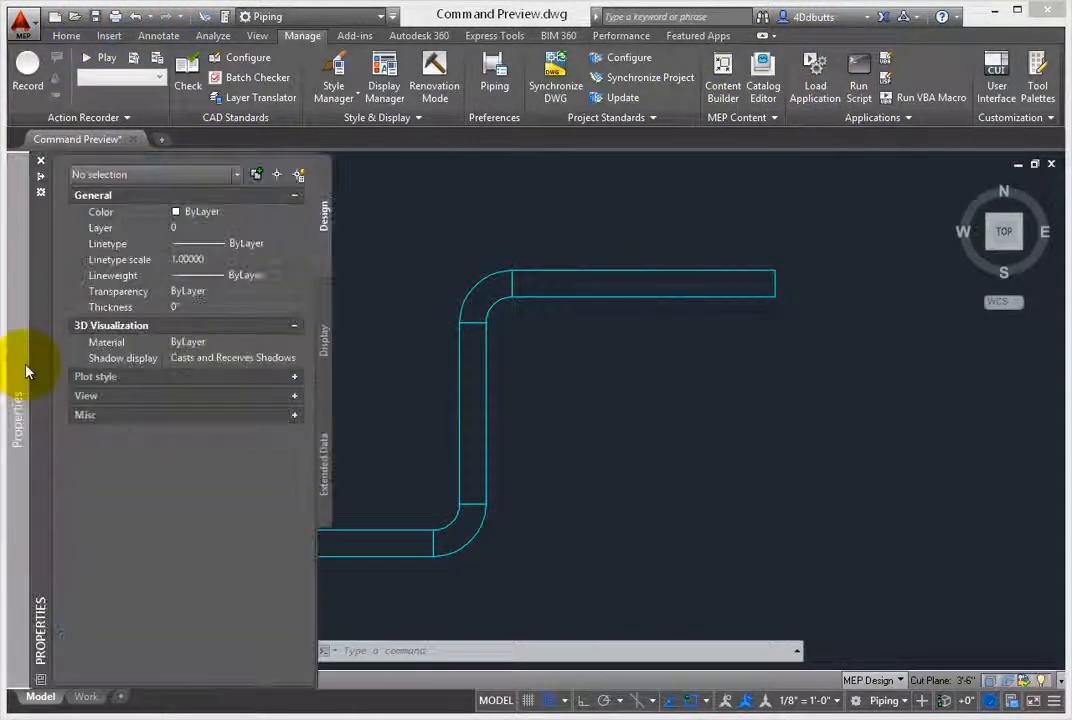
{"action": "left_click", "coordinate": [41, 160]}
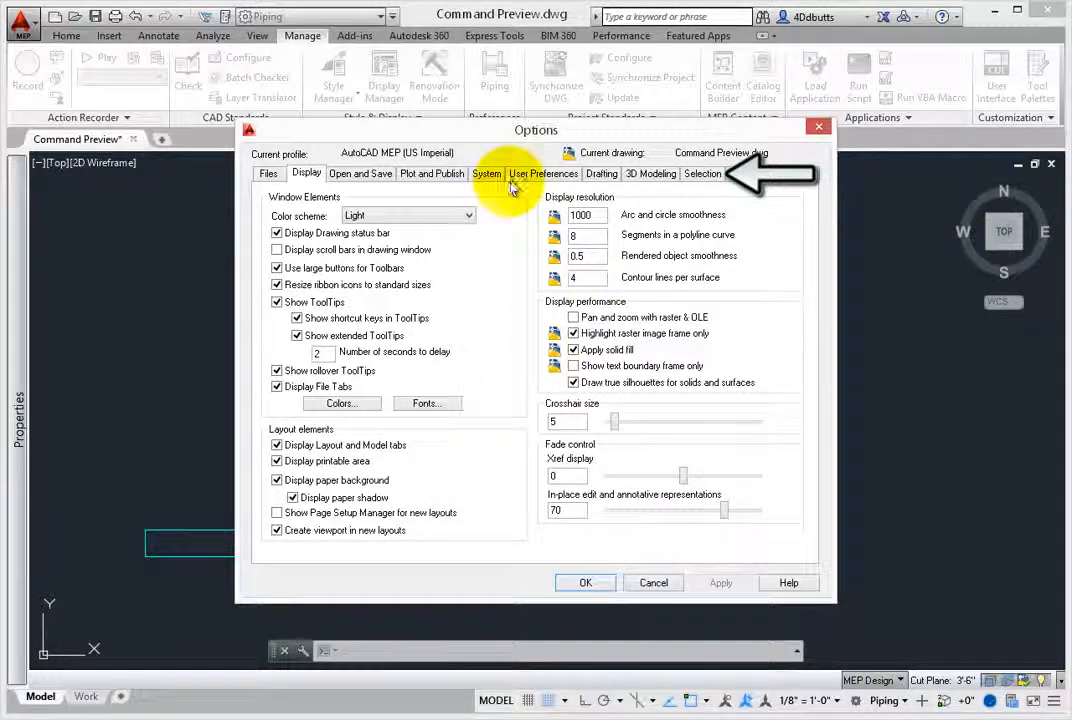
Check that Command preview is on in the Selection settings and close Options
{"action": "left_click", "coordinate": [702, 173]}
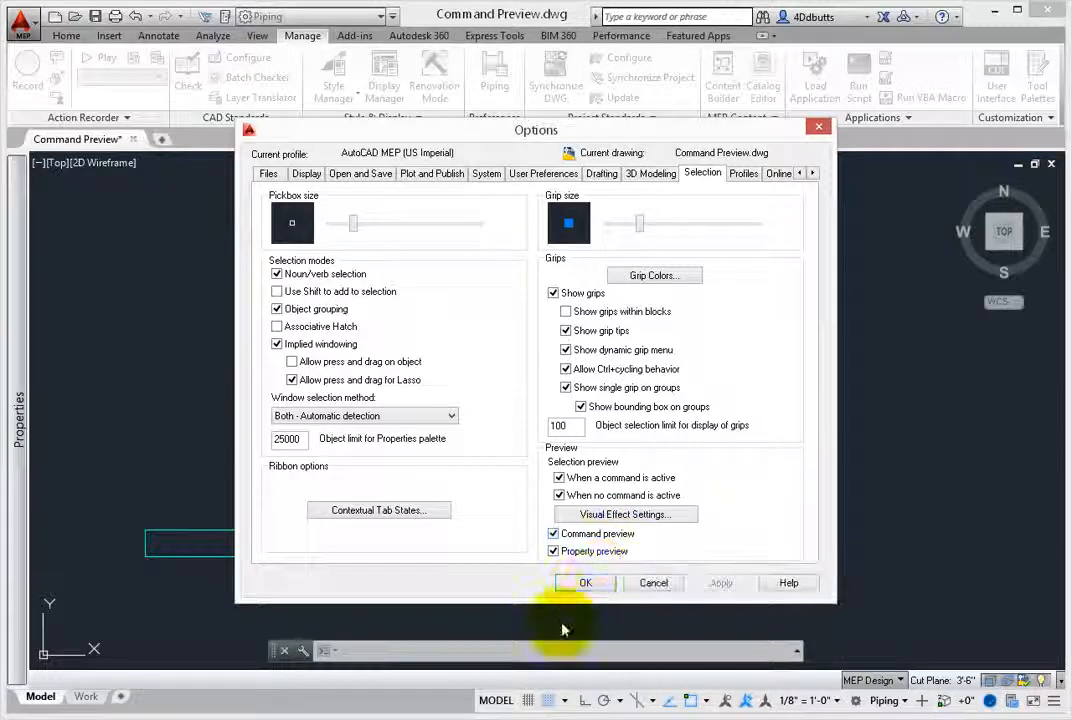
{"action": "left_click", "coordinate": [585, 583]}
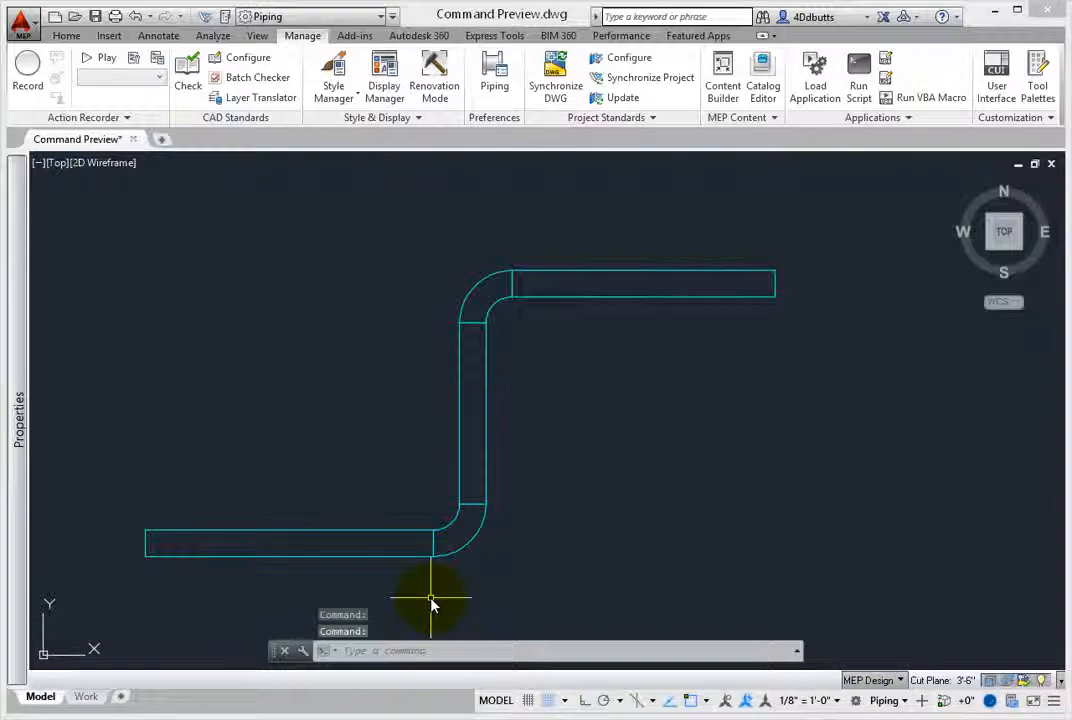
{"action": "type", "text": "ERASE Select objects:"}
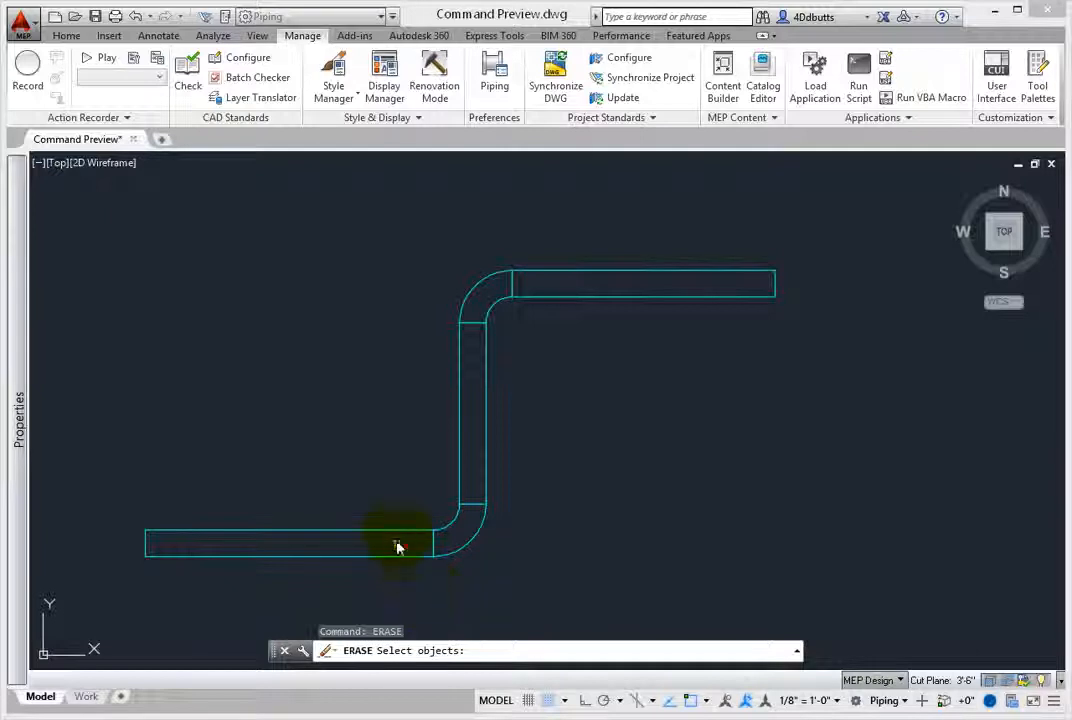
{"action": "left_click", "coordinate": [398, 540]}
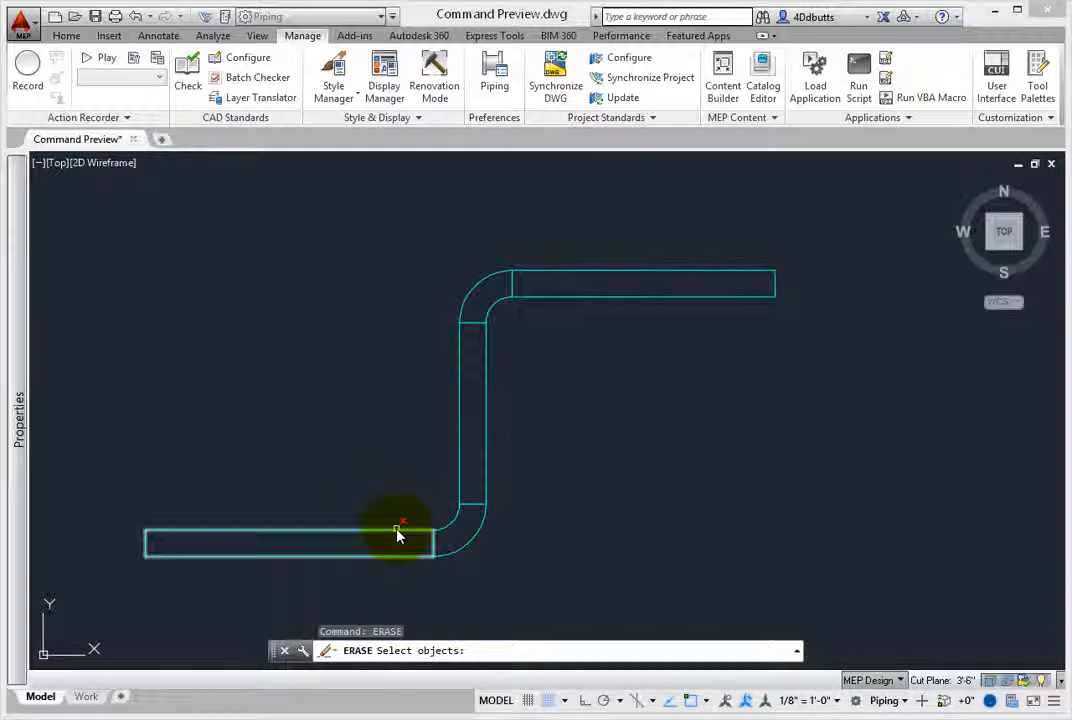
{"action": "key", "text": "Escape"}
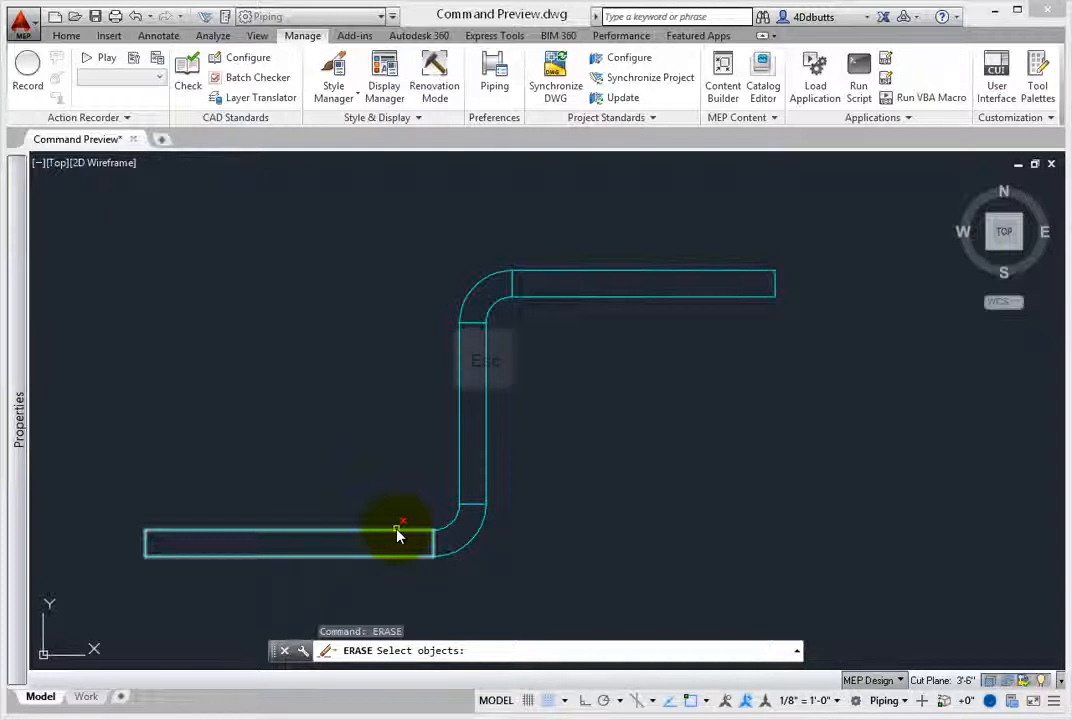
{"action": "key", "text": "Escape"}
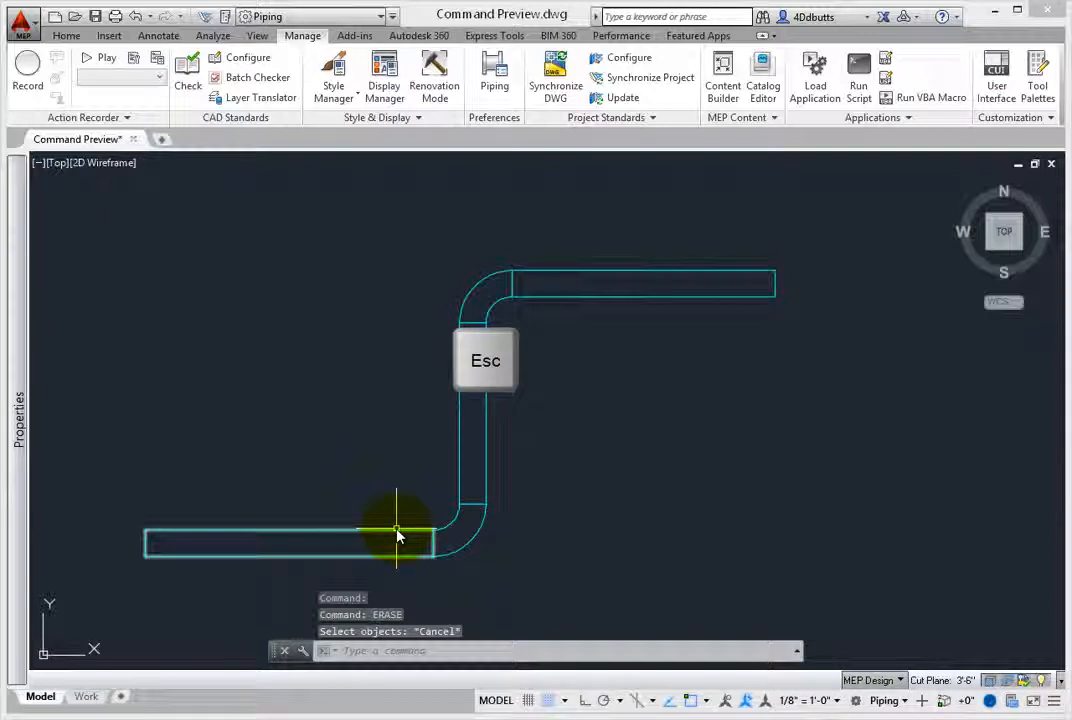
{"action": "key", "text": "Escape"}
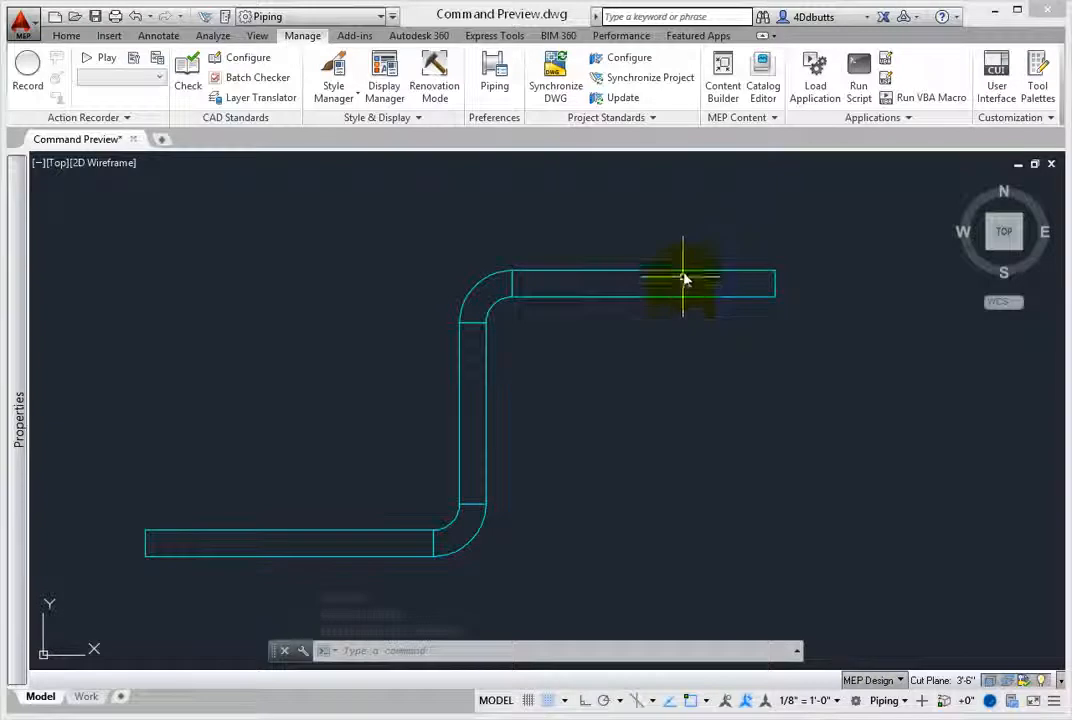
{"action": "left_click", "coordinate": [683, 280]}
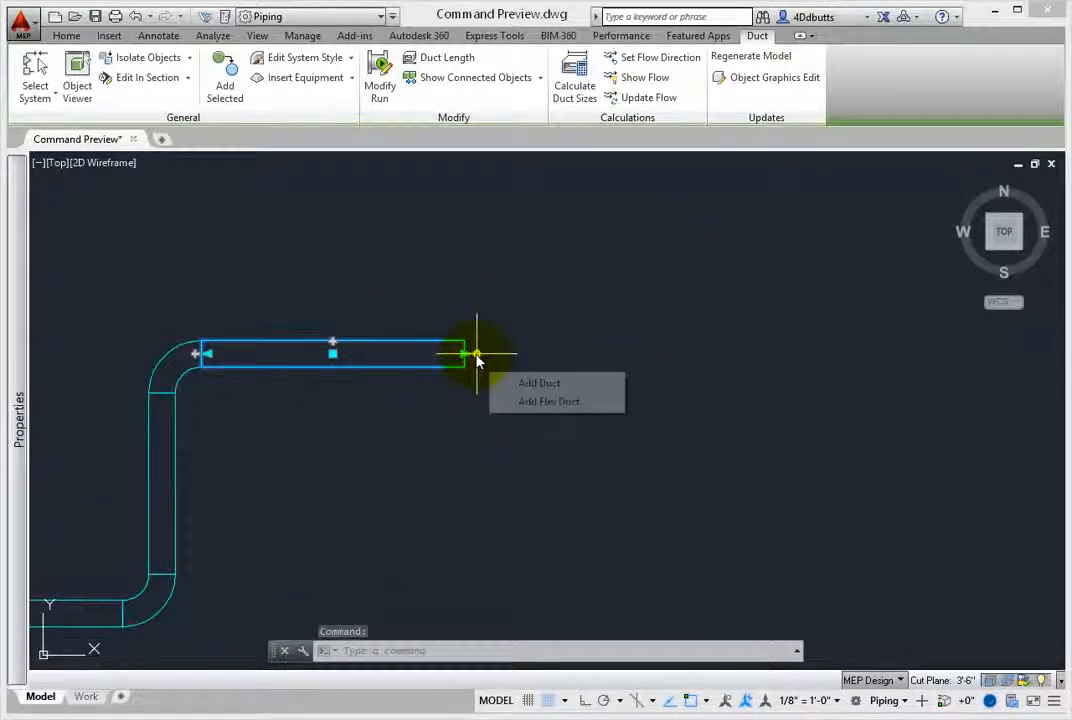
{"action": "left_click", "coordinate": [539, 383]}
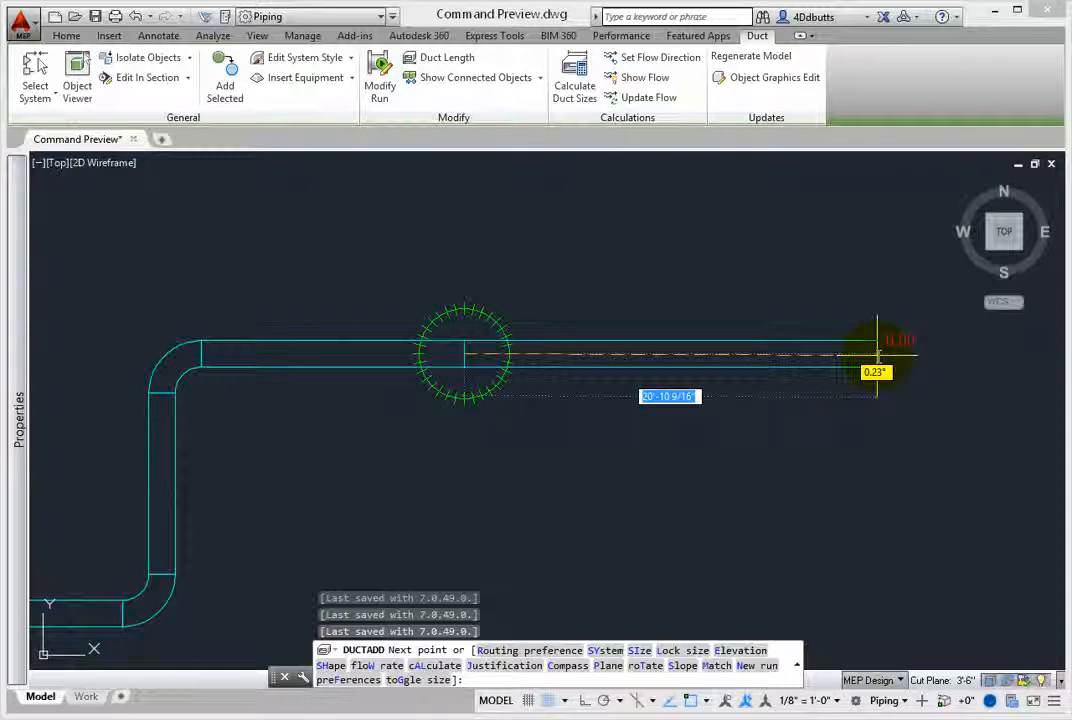
{"action": "left_click", "coordinate": [302, 35]}
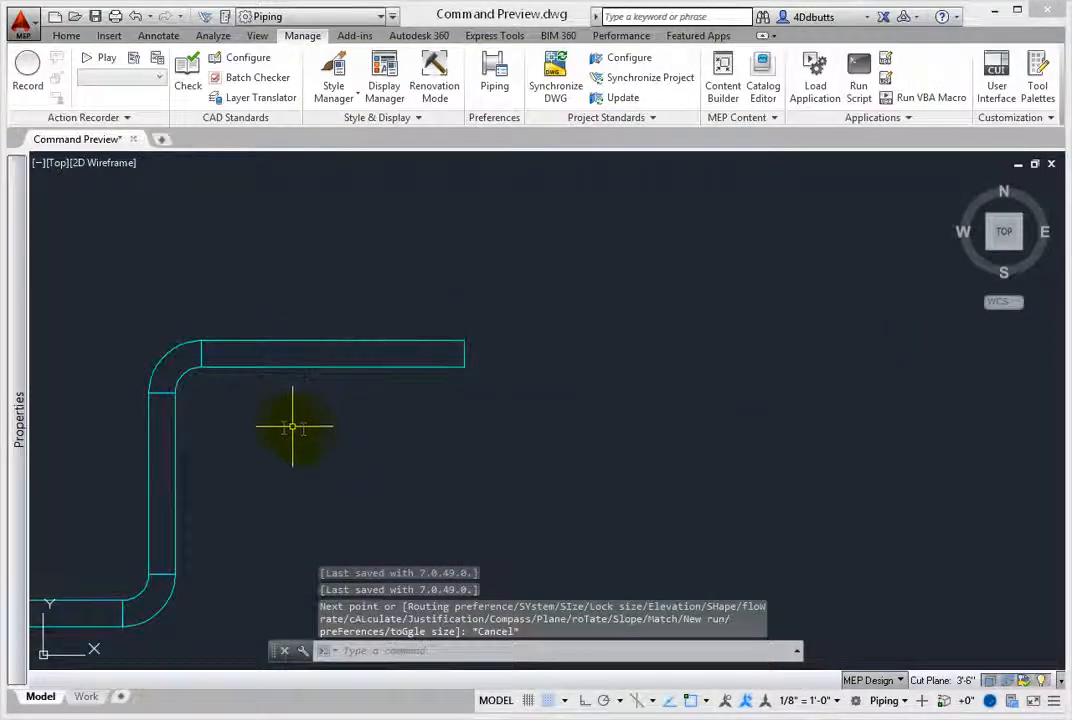
Zoom out to the full duct run and select the lower left duct for copying
{"action": "left_click", "coordinate": [615, 332]}
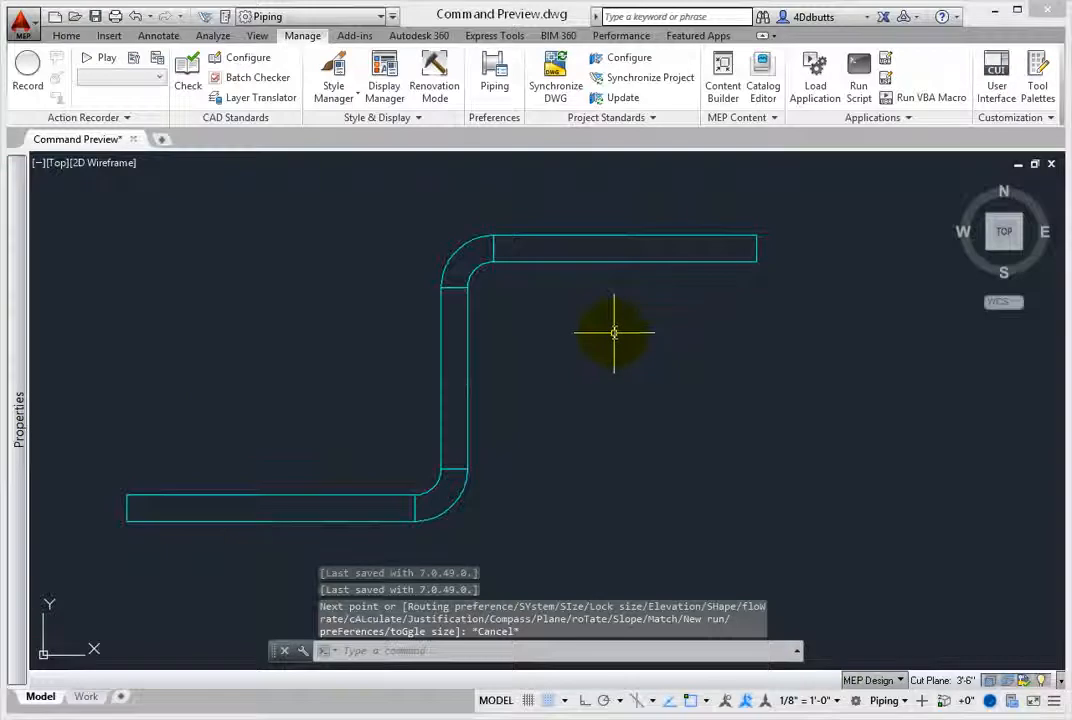
{"action": "mouse_move", "coordinate": [540, 543]}
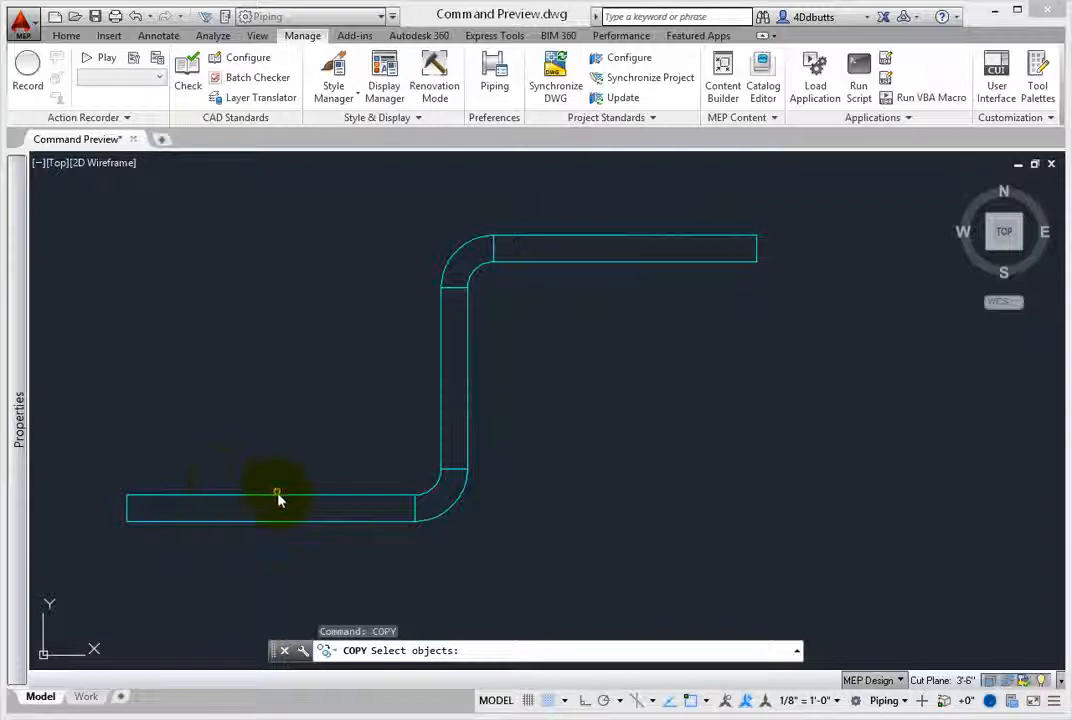
{"action": "left_click", "coordinate": [283, 500]}
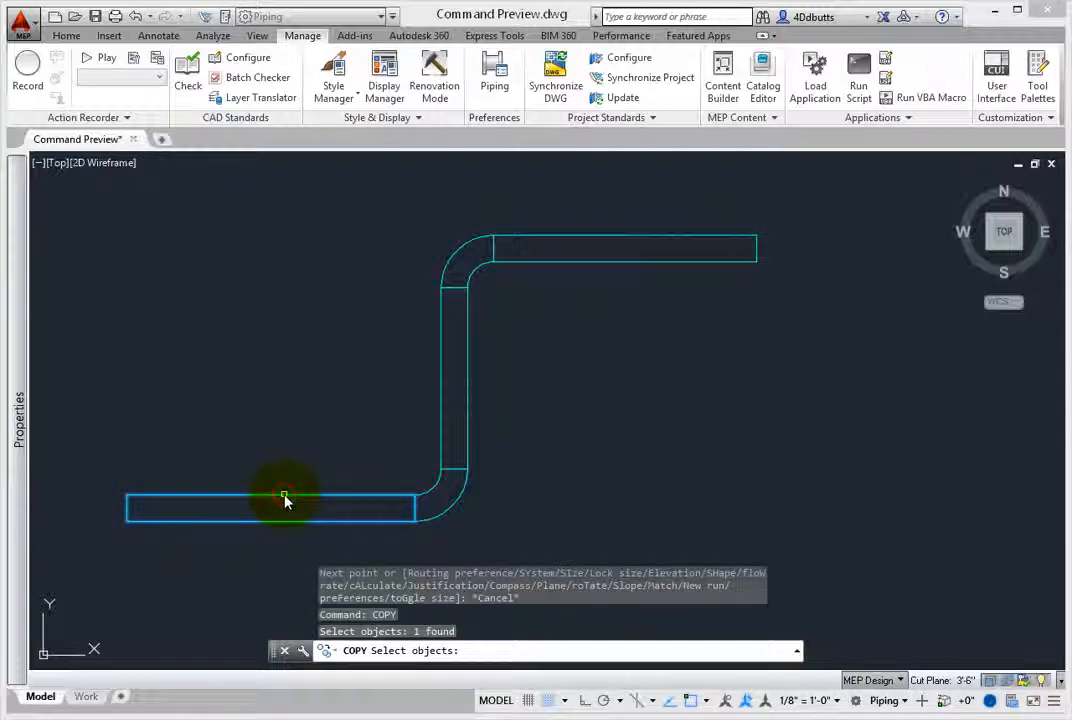